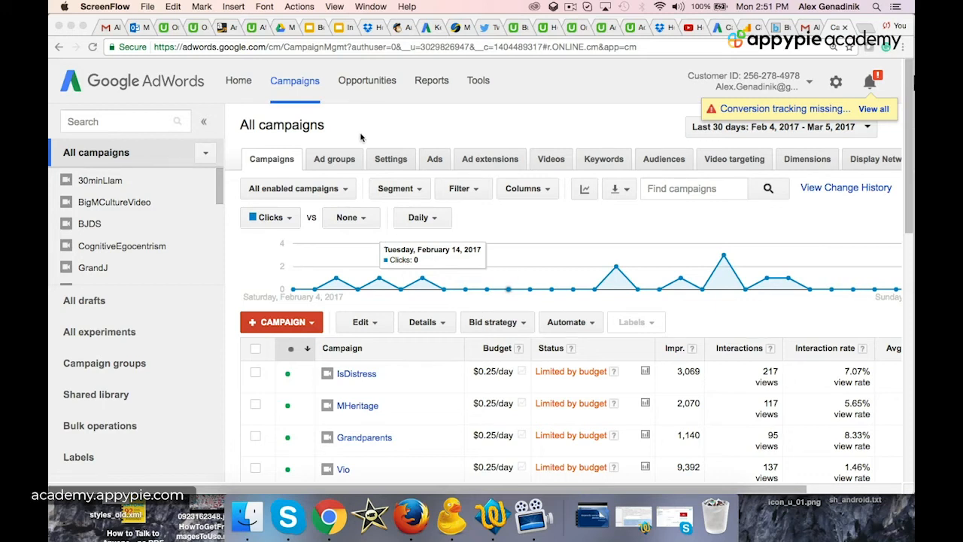
{"action": "mouse_move", "coordinate": [325, 137]}
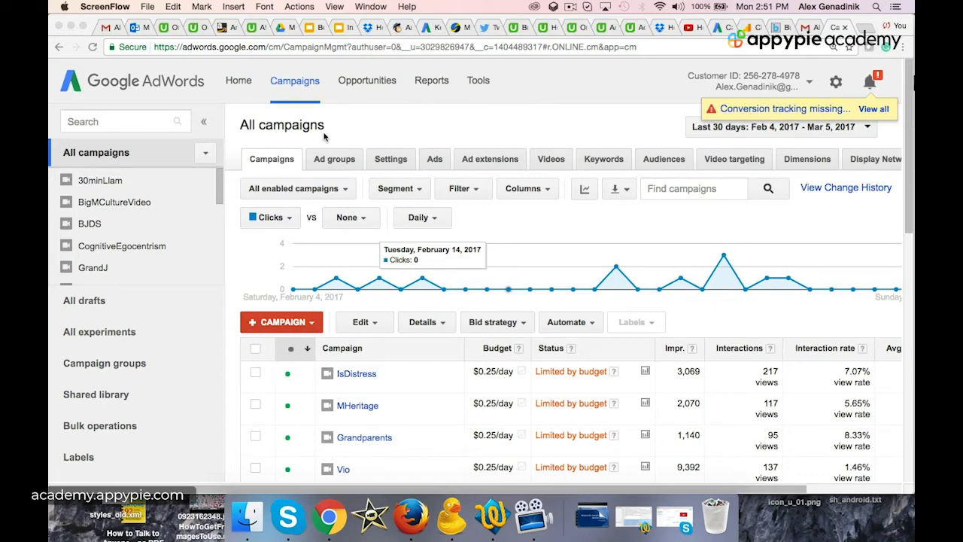
{"action": "mouse_move", "coordinate": [401, 300]}
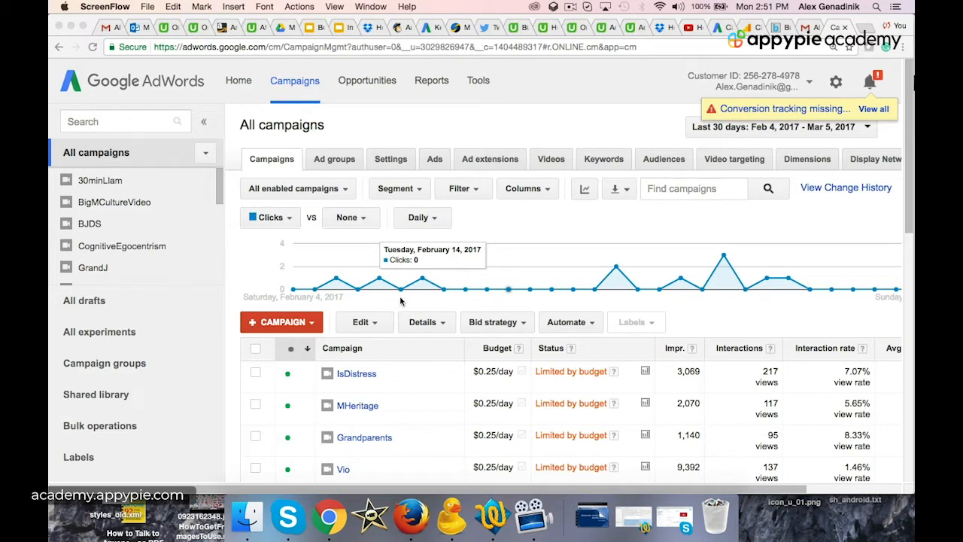
{"action": "mouse_move", "coordinate": [497, 122]}
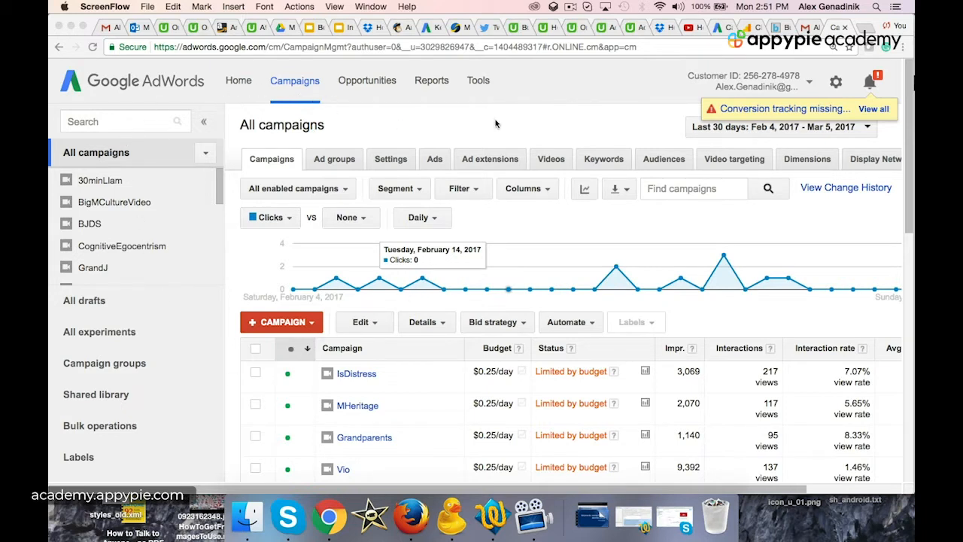
{"action": "mouse_move", "coordinate": [477, 177]}
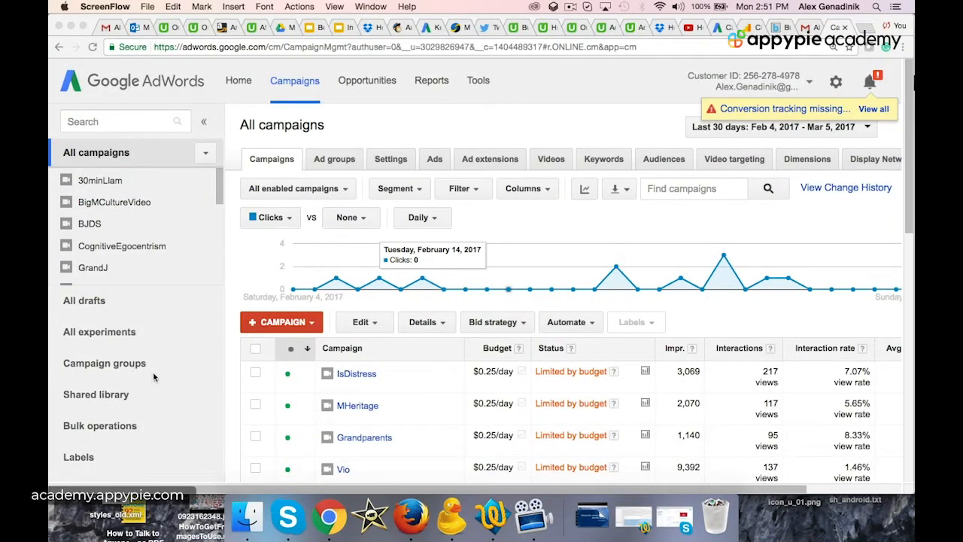
{"action": "mouse_move", "coordinate": [93, 397]}
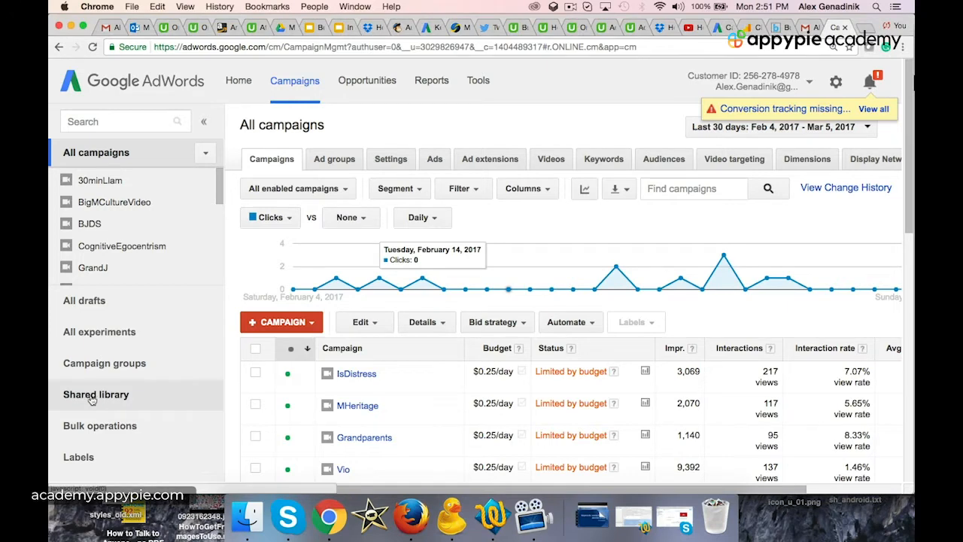
Select the remarketing tracking ID, then reach the 'Tagging your website' section
{"action": "left_click", "coordinate": [96, 394]}
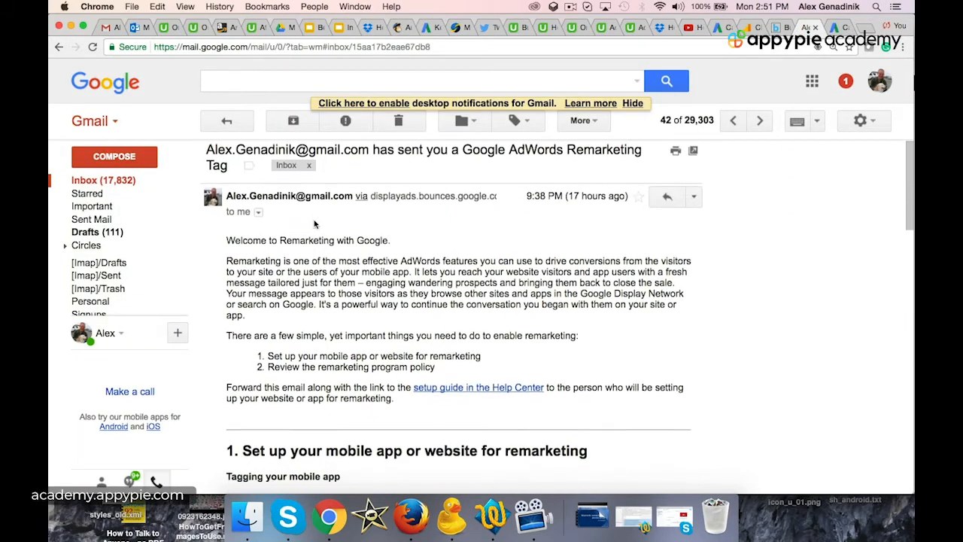
{"action": "scroll", "scroll_direction": "down", "scroll_amount": 3}
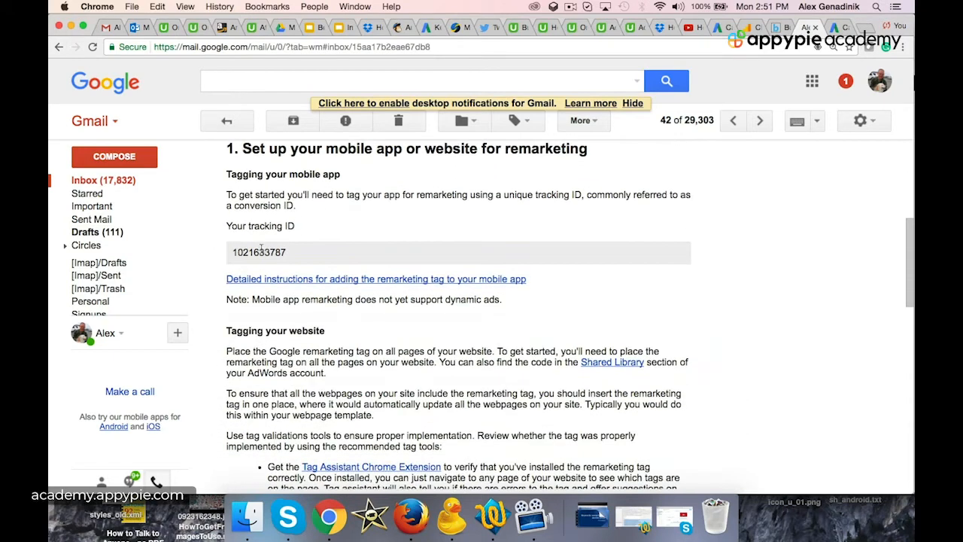
{"action": "double_click", "coordinate": [259, 252]}
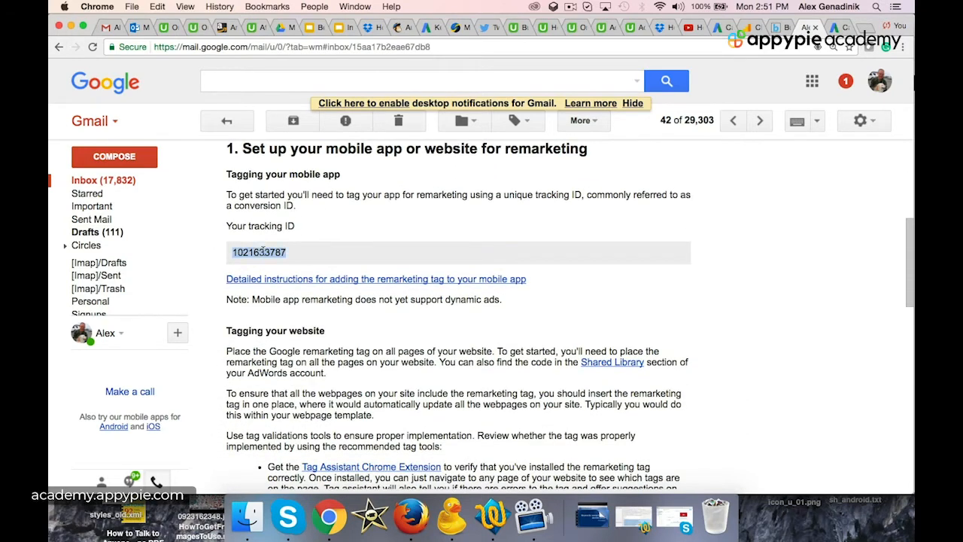
{"action": "mouse_move", "coordinate": [337, 280]}
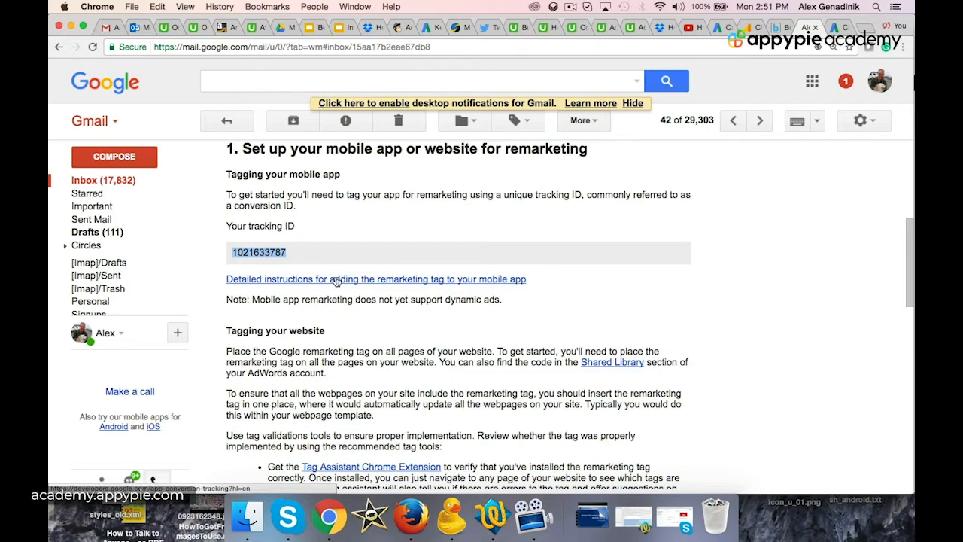
{"action": "scroll", "scroll_direction": "down", "scroll_amount": 3}
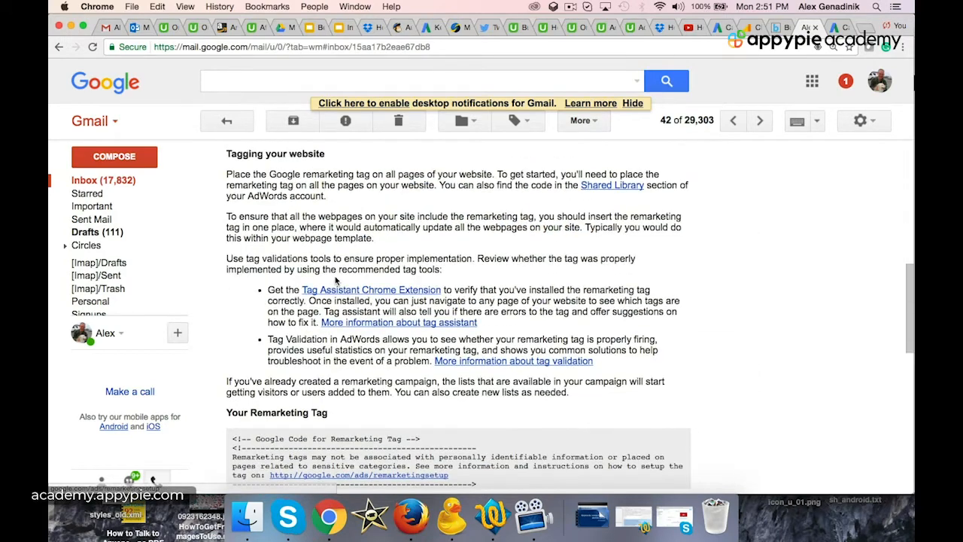
{"action": "double_click", "coordinate": [275, 154]}
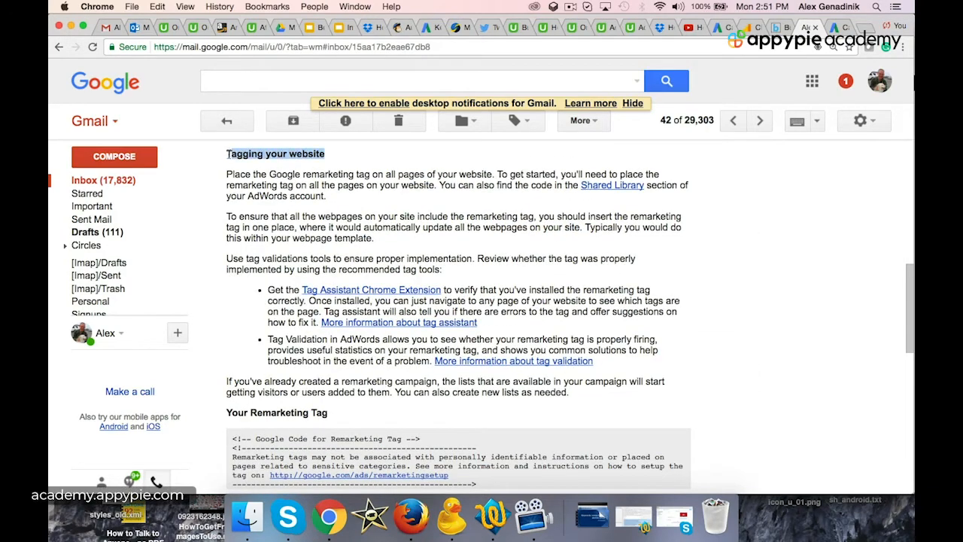
Select the full code block under 'Your Remarketing Tag'
{"action": "scroll", "scroll_direction": "down", "scroll_amount": 3}
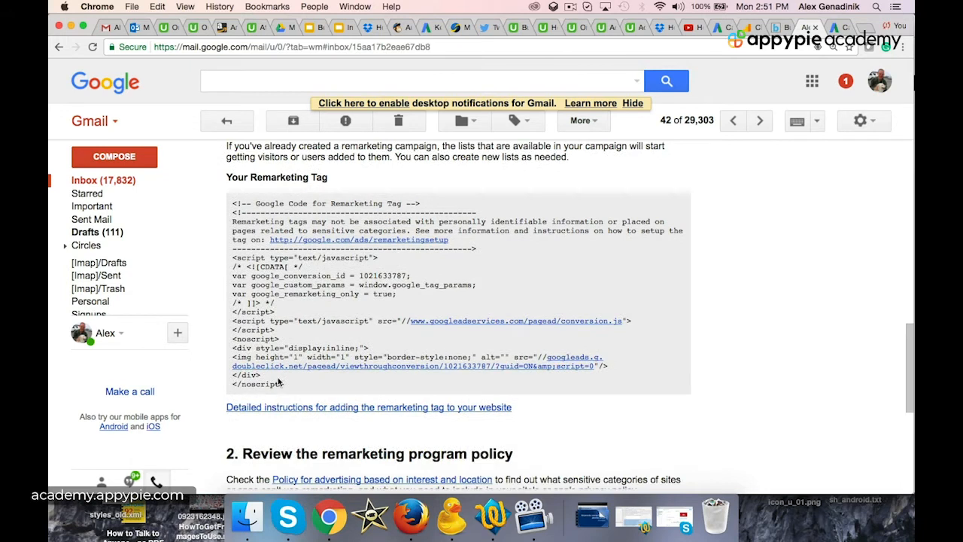
{"action": "left_click_drag", "start_coordinate": [228, 269], "coordinate": [284, 384]}
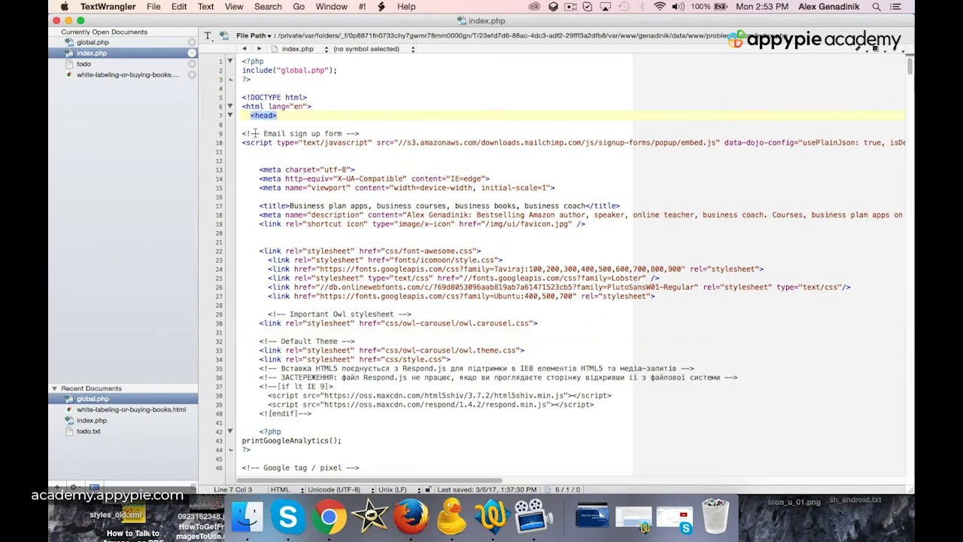
Paste the tag code under the Google tag comment before </head> and deselect it
{"action": "scroll", "scroll_direction": "down", "scroll_amount": 3}
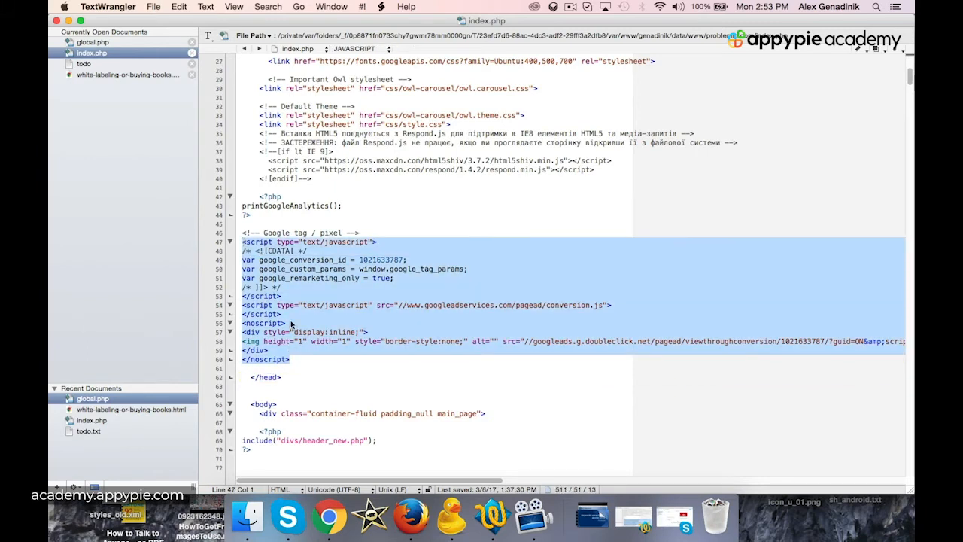
{"action": "mouse_move", "coordinate": [301, 340]}
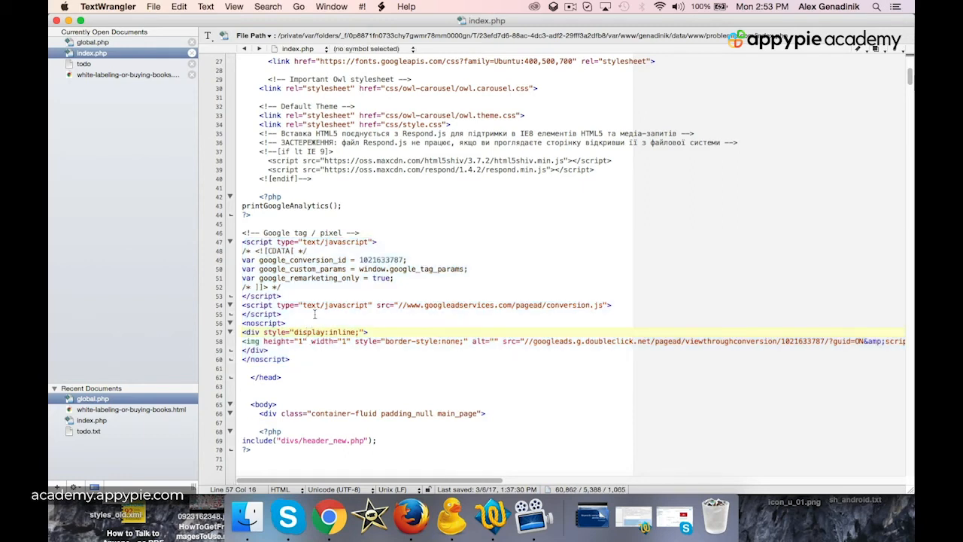
{"action": "left_click", "coordinate": [313, 314]}
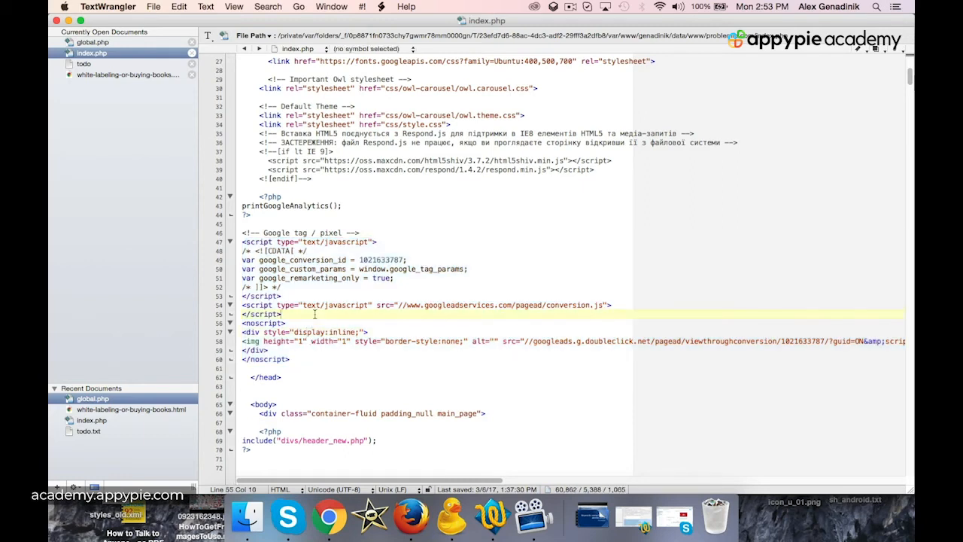